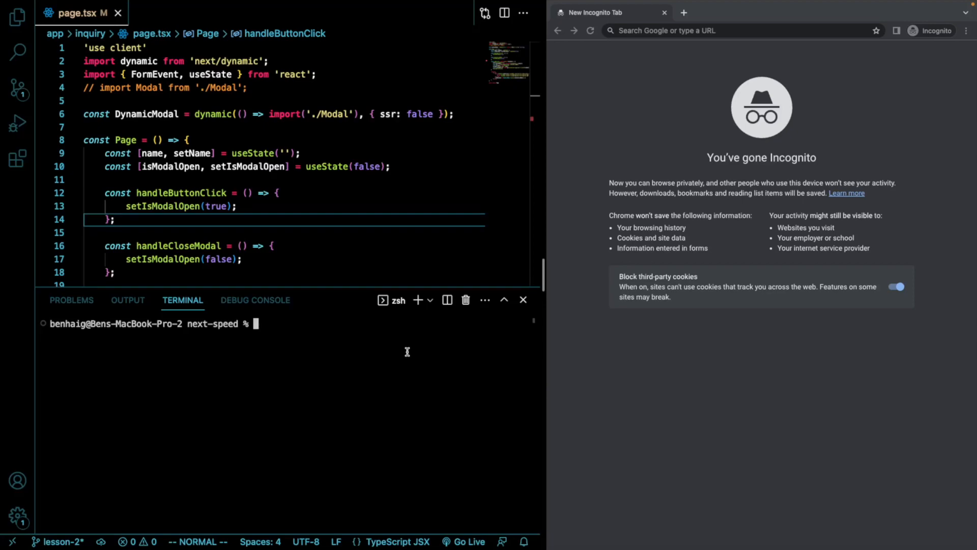
Install the bundlesize package via npm i bundlesize, adding 89 packages.
type("npm i")
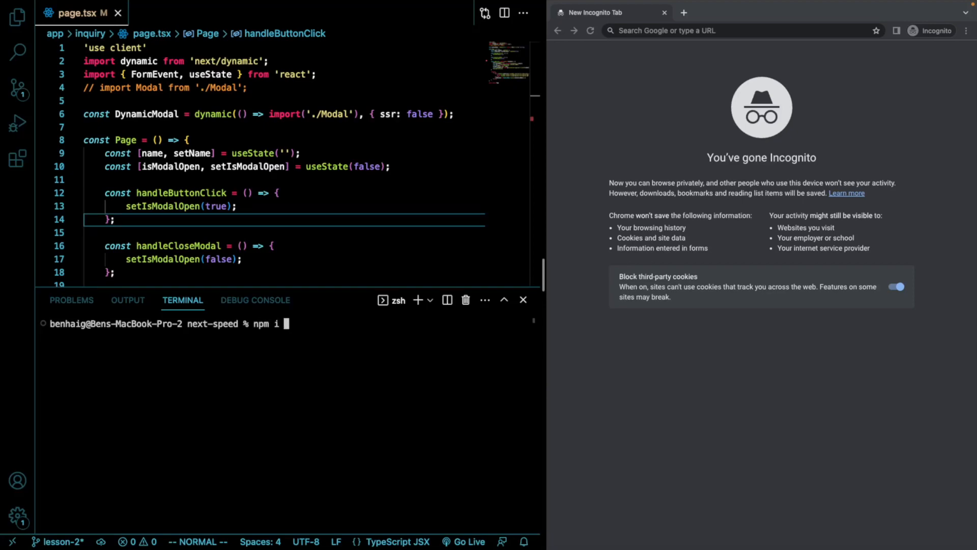
type("bundlesize")
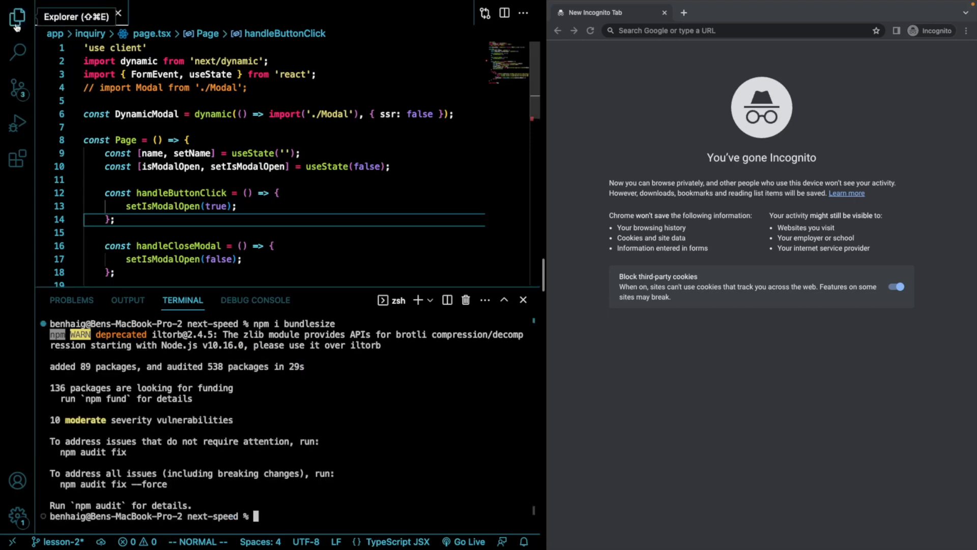
Create a new bundlesize.config.json file at the next-speed project root.
left_click(18, 18)
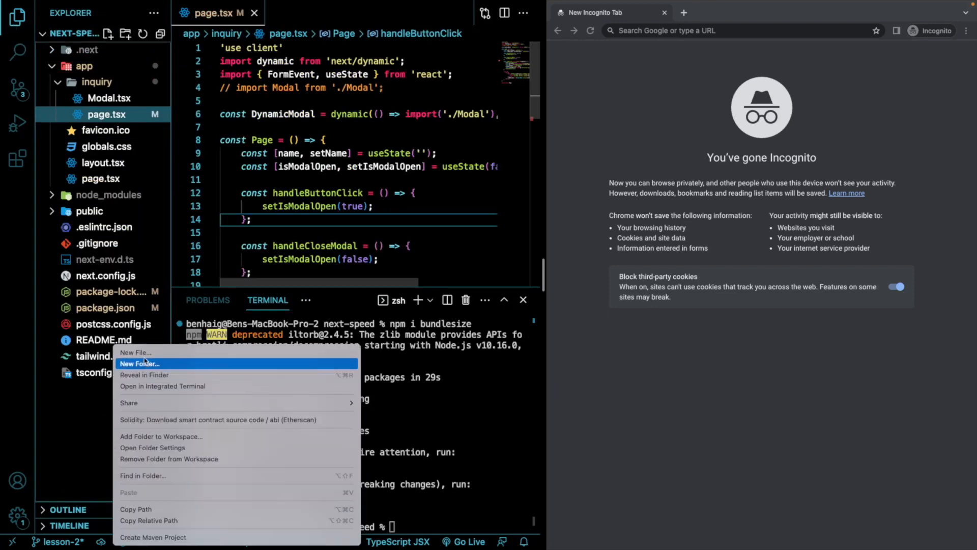
left_click(135, 354)
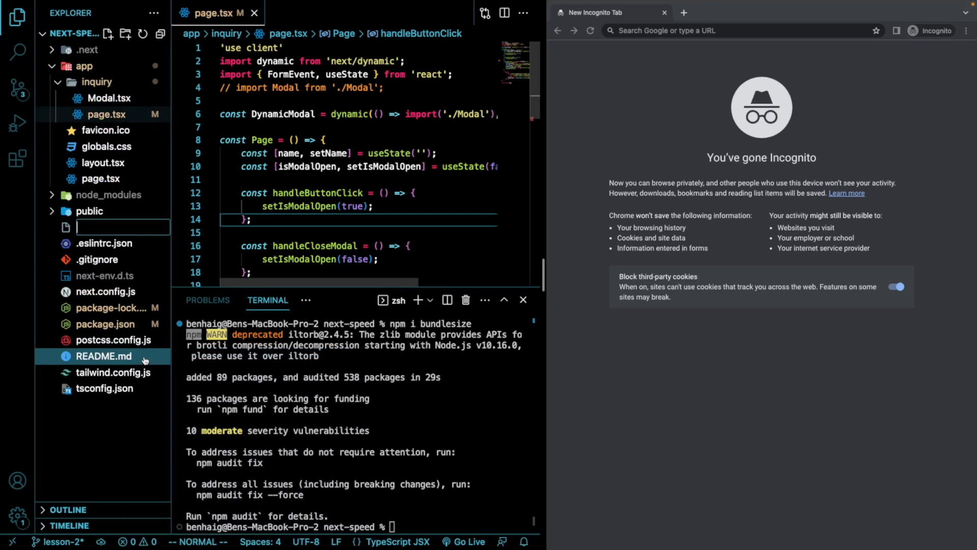
type("bundlesi")
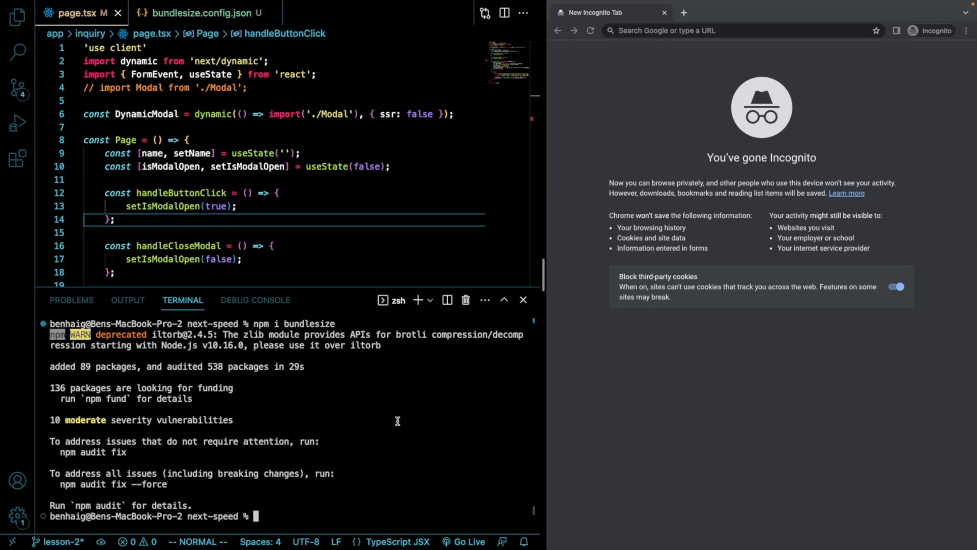
Run ANALYZE=true npm run build and view the Webpack Bundle Analyzer client treemap.
type("ANALYZE=true b")
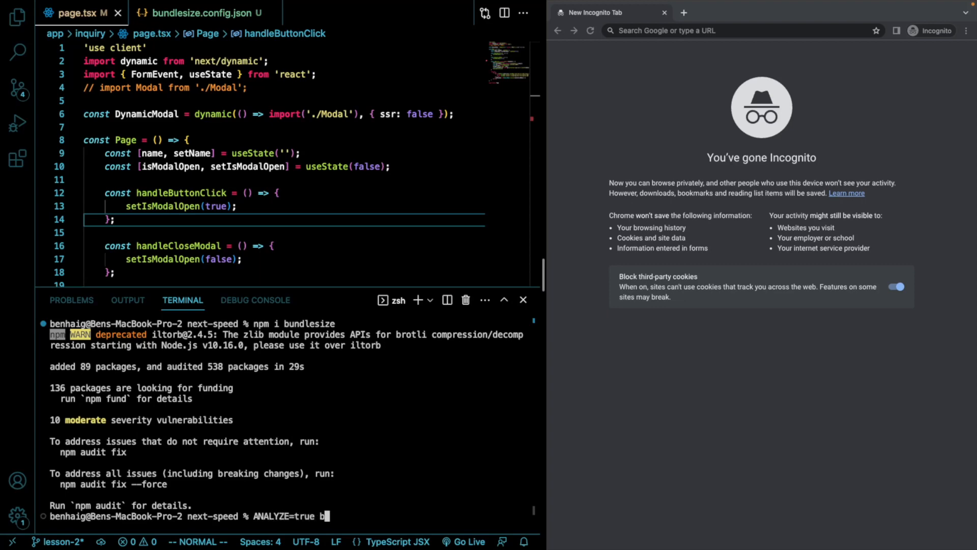
type("npm run build")
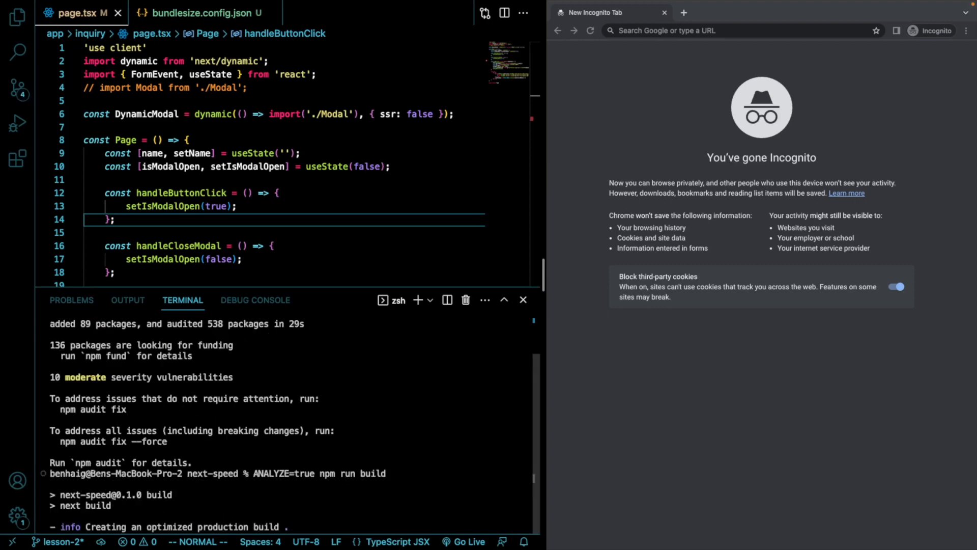
left_click(684, 13)
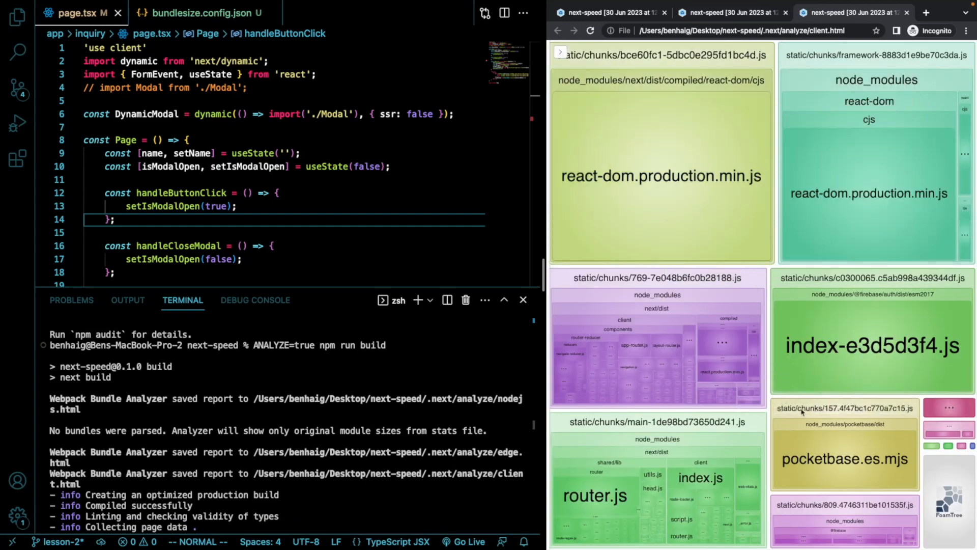
mouse_move(831, 447)
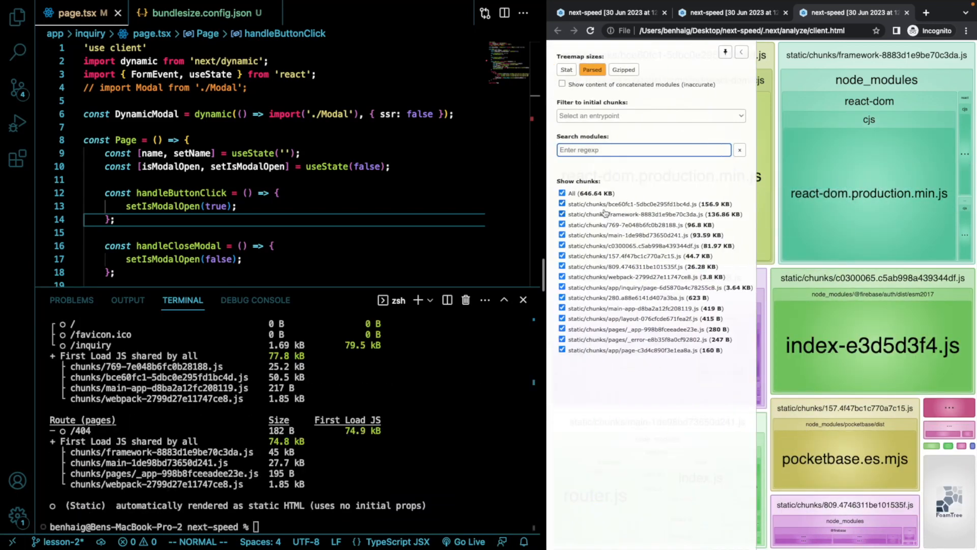
Review chunk sizes in the analyzer sidebar, then return to bundlesize.config.json for the 5 kB and 50 kB limits.
left_click(741, 51)
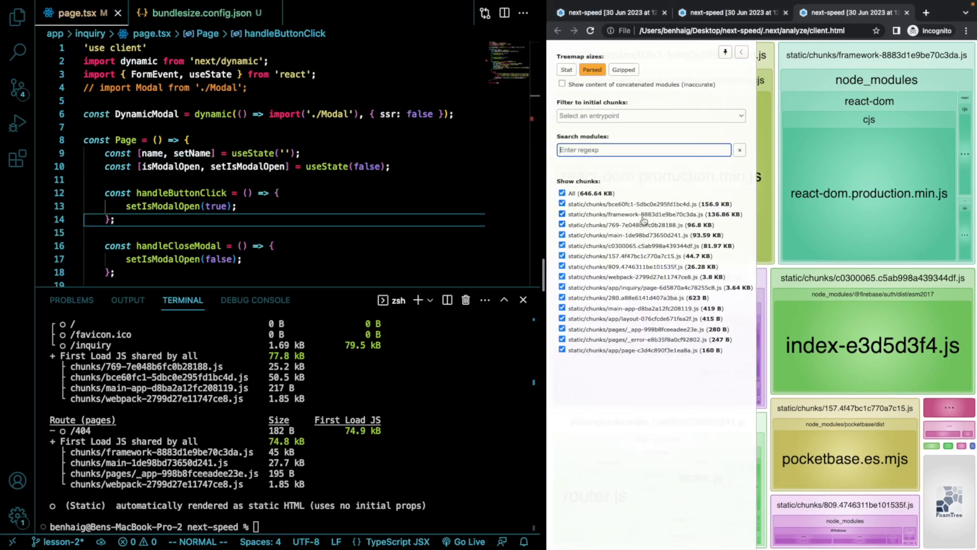
left_click(193, 12)
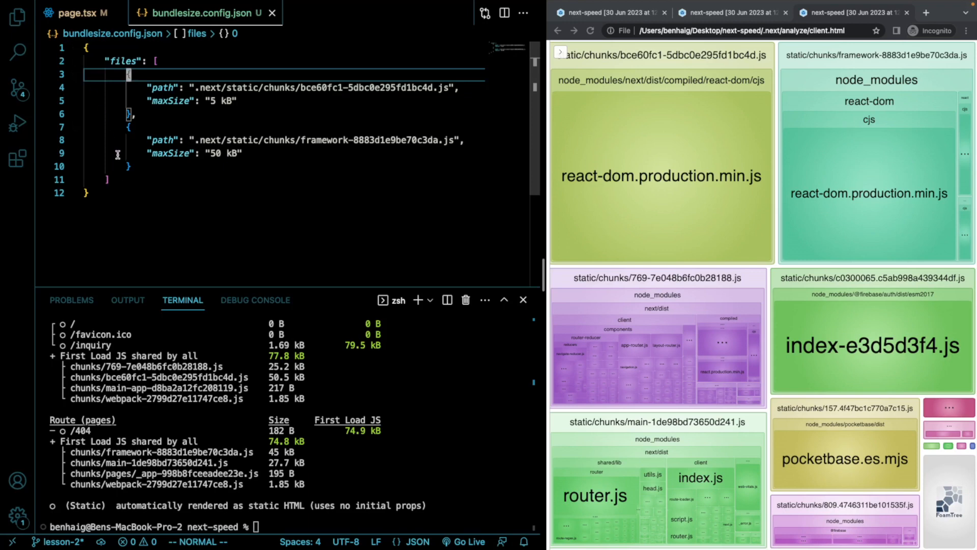
mouse_move(142, 57)
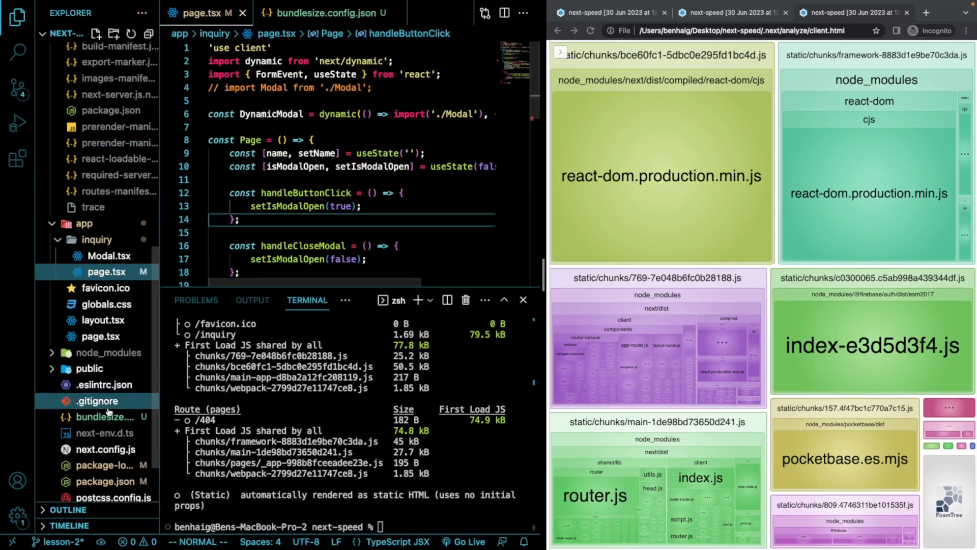
Add a "bundlesize": "bundlesize" script after lint in package.json.
left_click(109, 482)
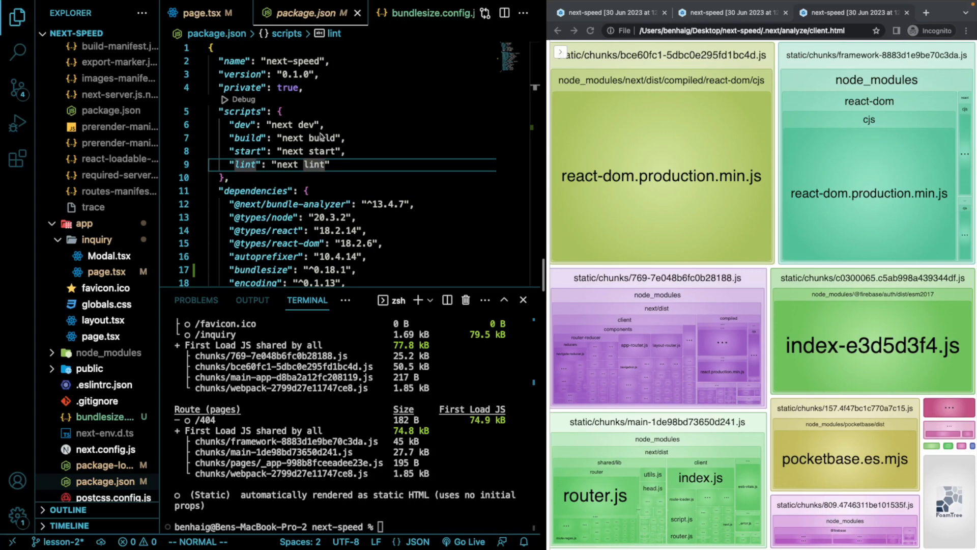
key("Return")
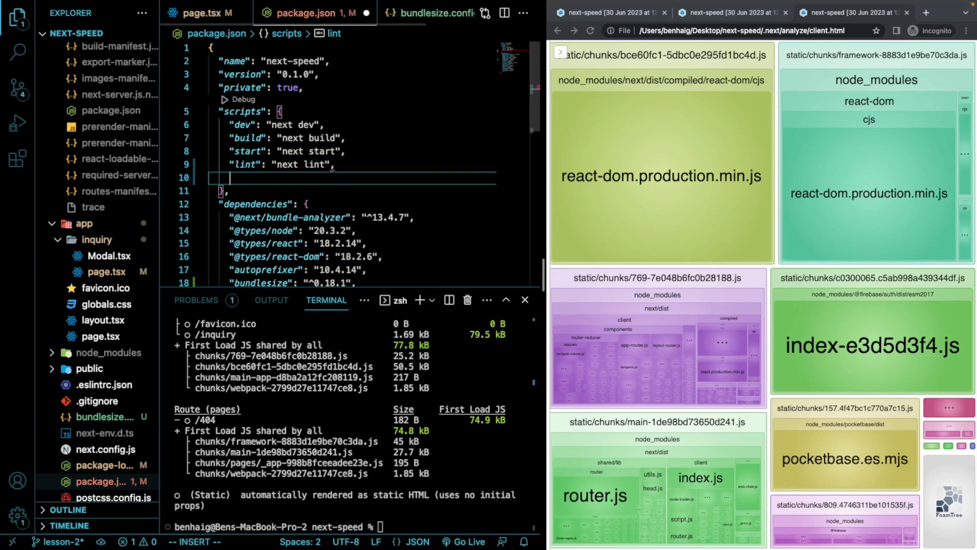
type("bundles\"")
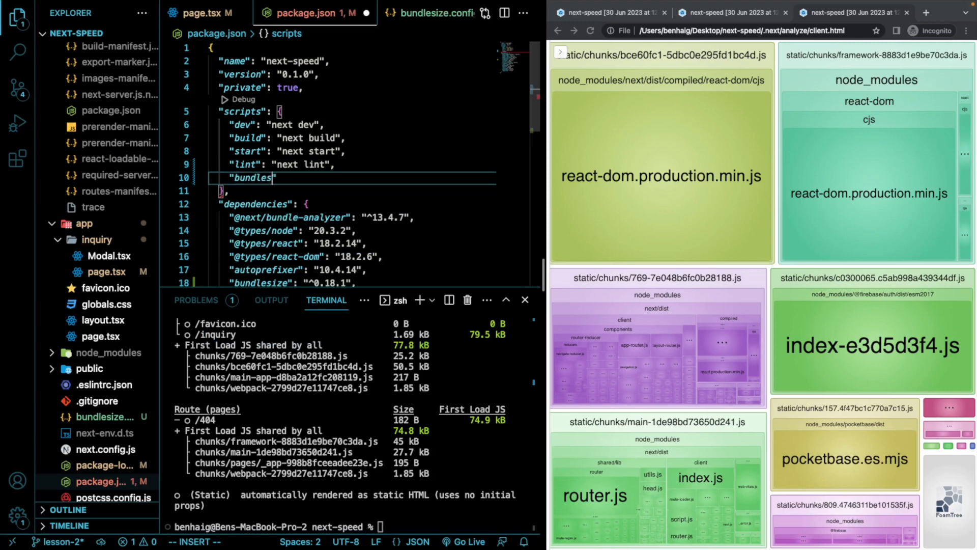
type("ize\":")
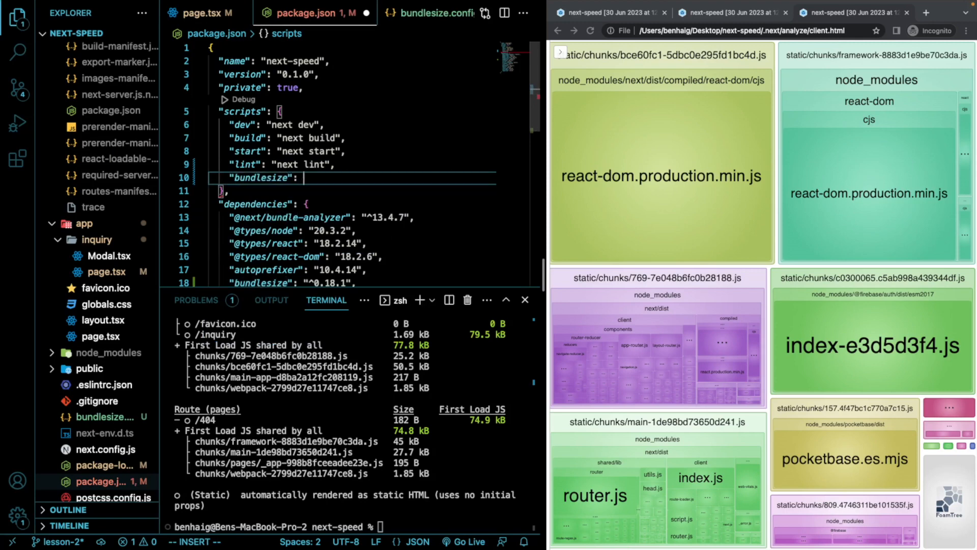
type("bundlesize")
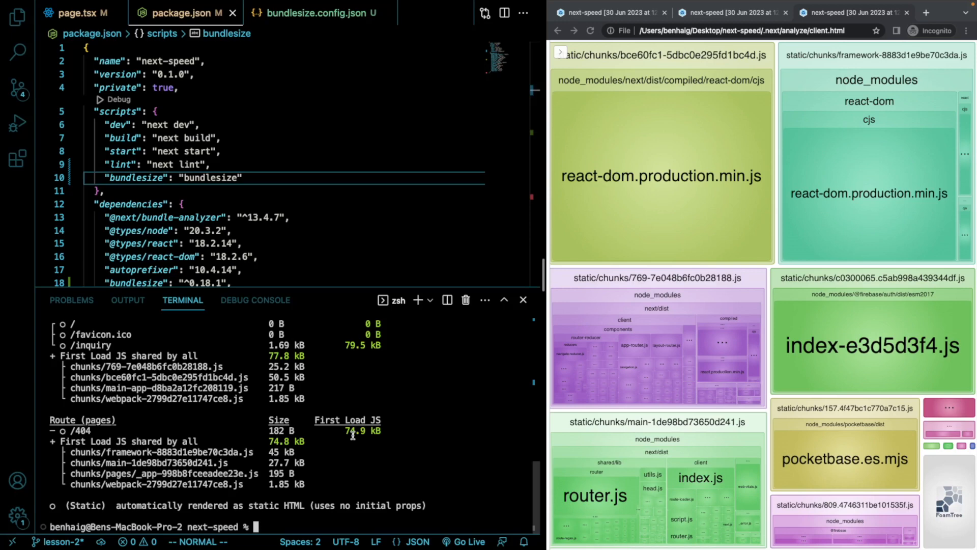
Run npm run build && npm run bundlesize; bce60fc1 chunk fails 5 kB, framework chunk passes 50 kB.
type("npm run b")
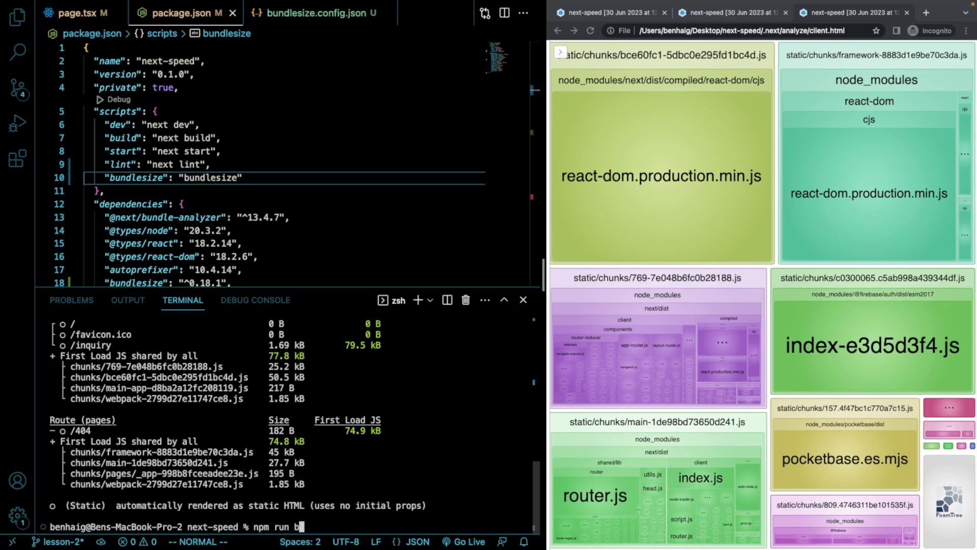
type("uild")
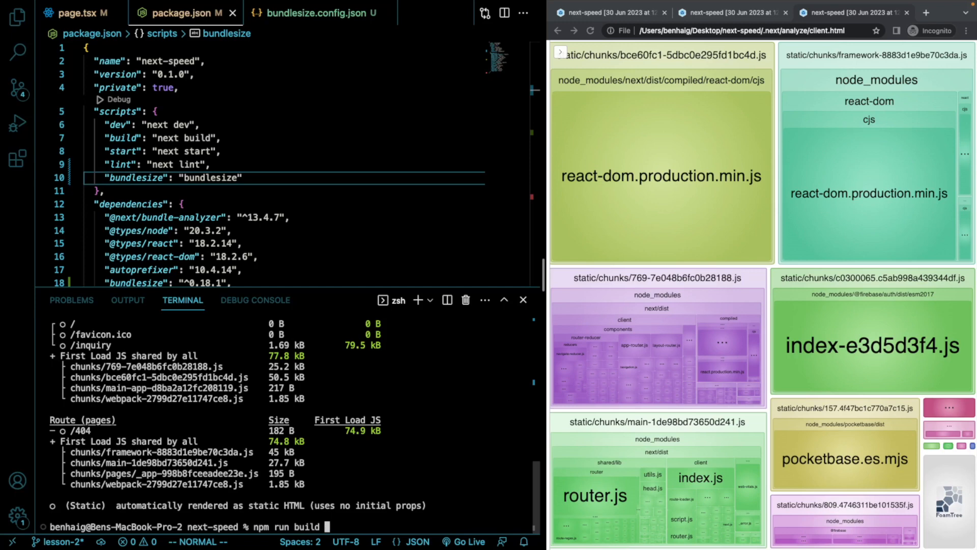
type("&& npm ru")
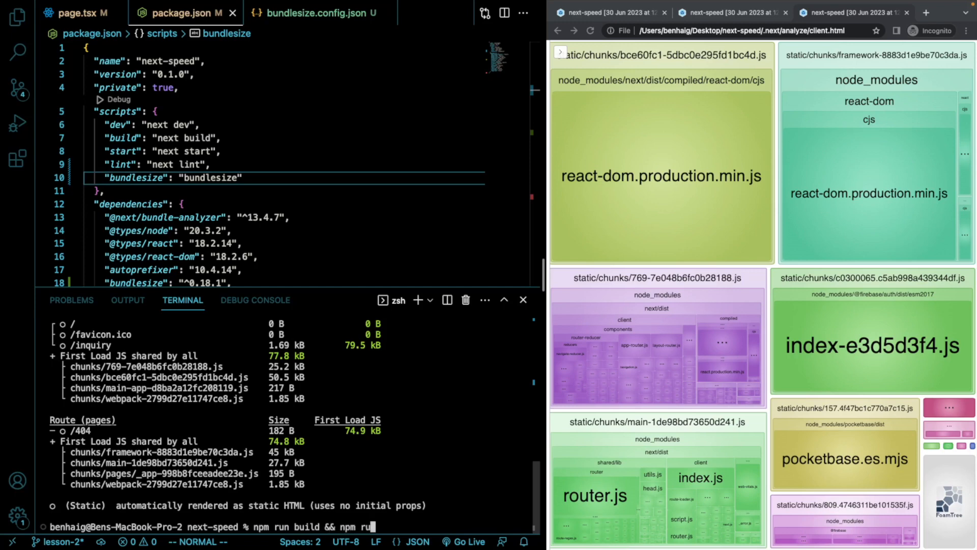
type("bundles")
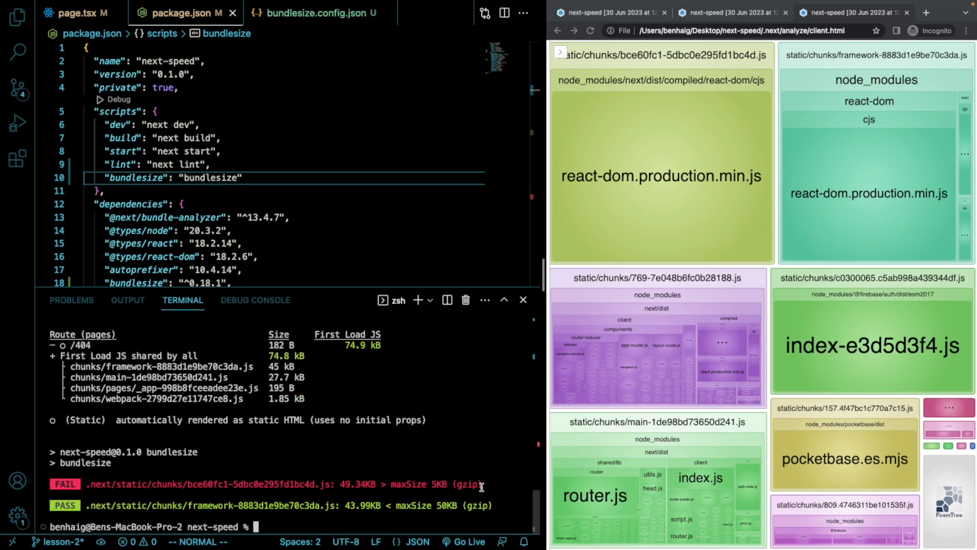
mouse_move(437, 484)
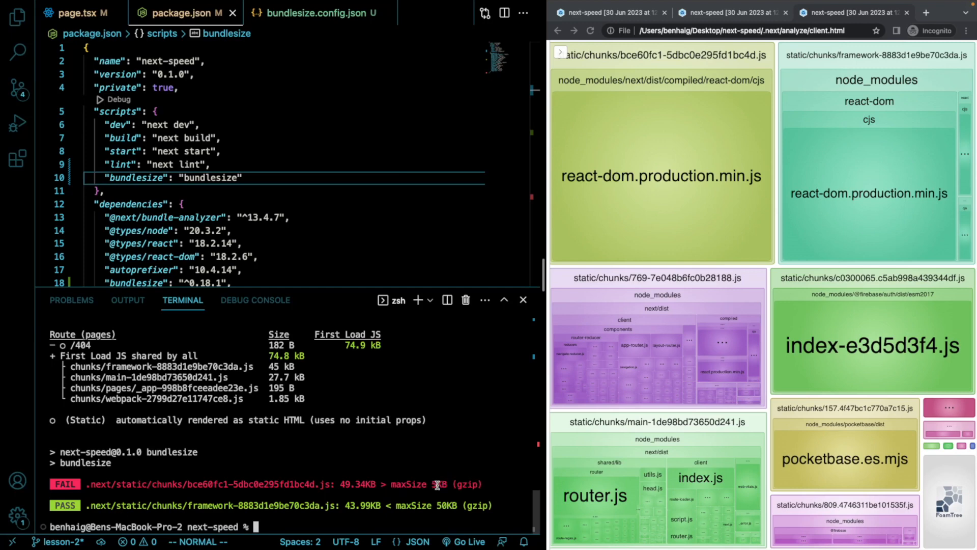
double_click(354, 485)
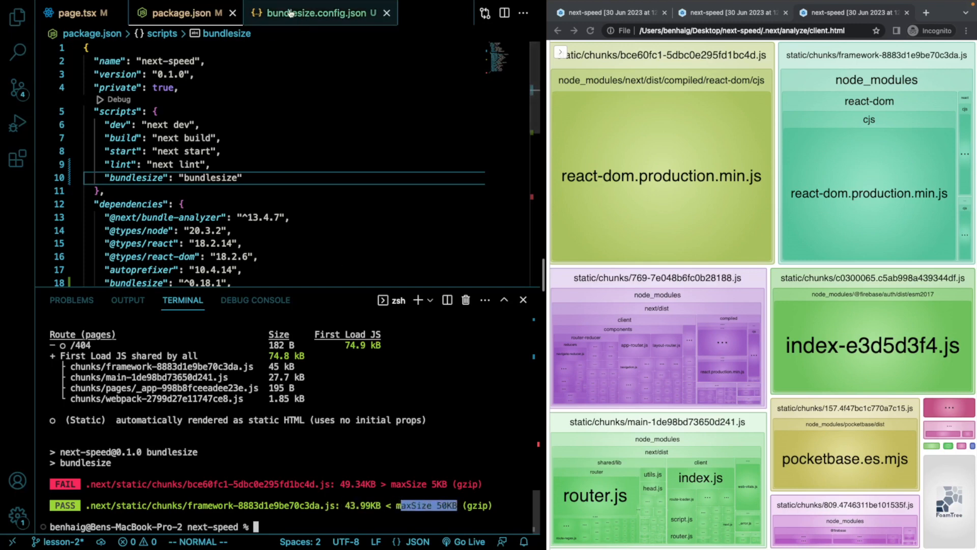
left_click(318, 14)
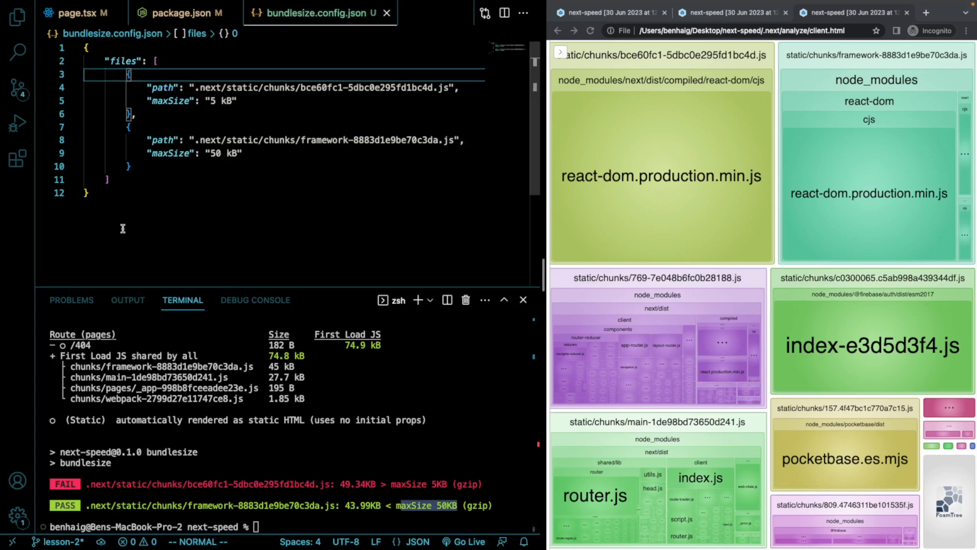
mouse_move(159, 434)
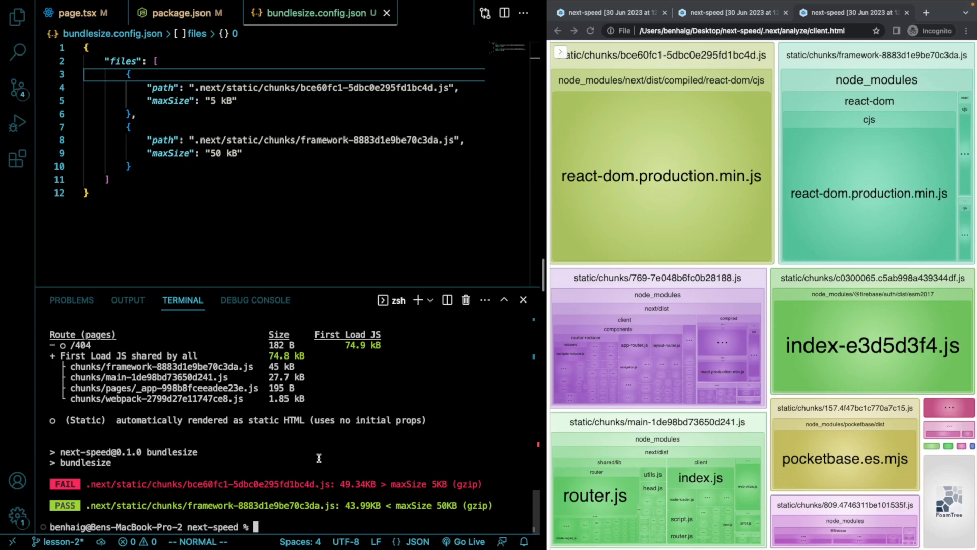
Open the app's root layout.tsx beside the bundlesize config.
left_click(423, 12)
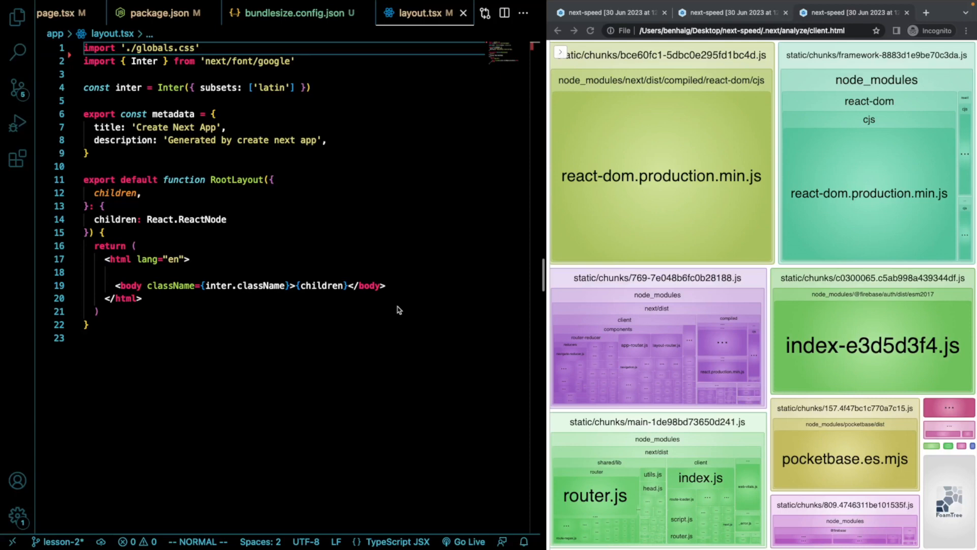
mouse_move(282, 87)
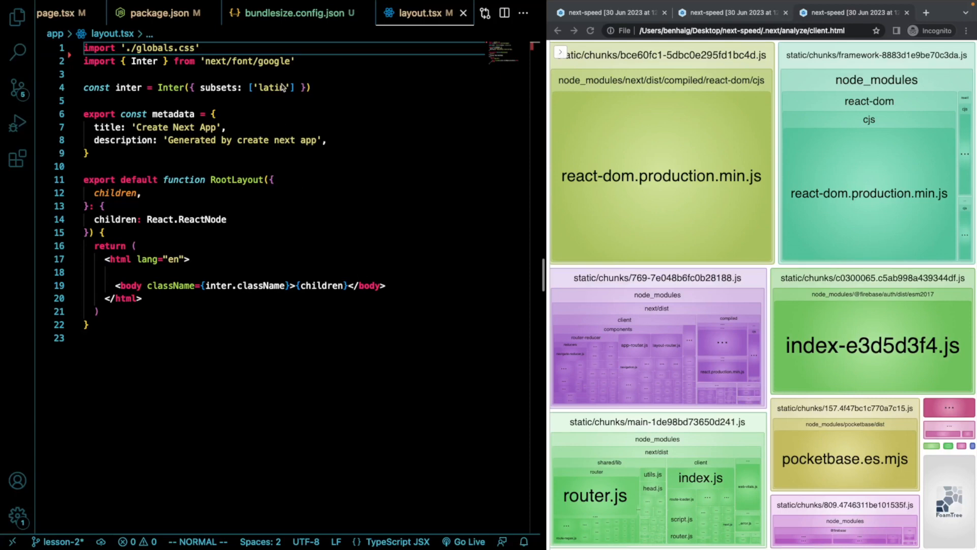
mouse_move(324, 88)
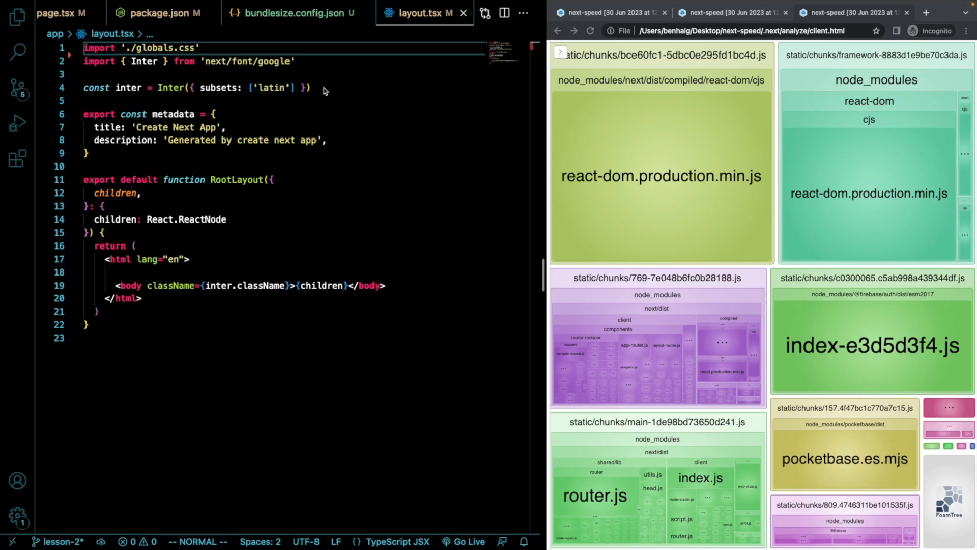
Inspect the Inter font import line from next/font/google in layout.tsx.
left_click(312, 87)
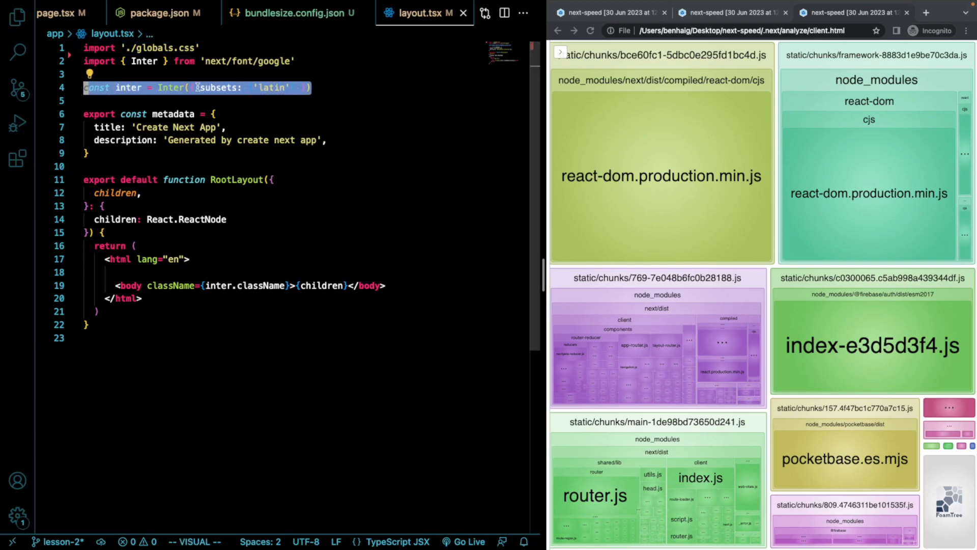
key("Escape")
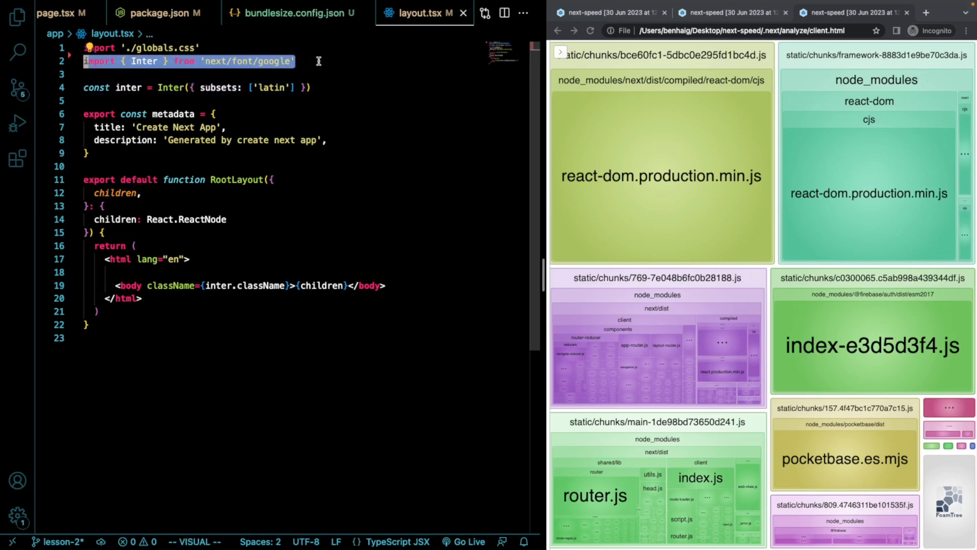
key("Escape")
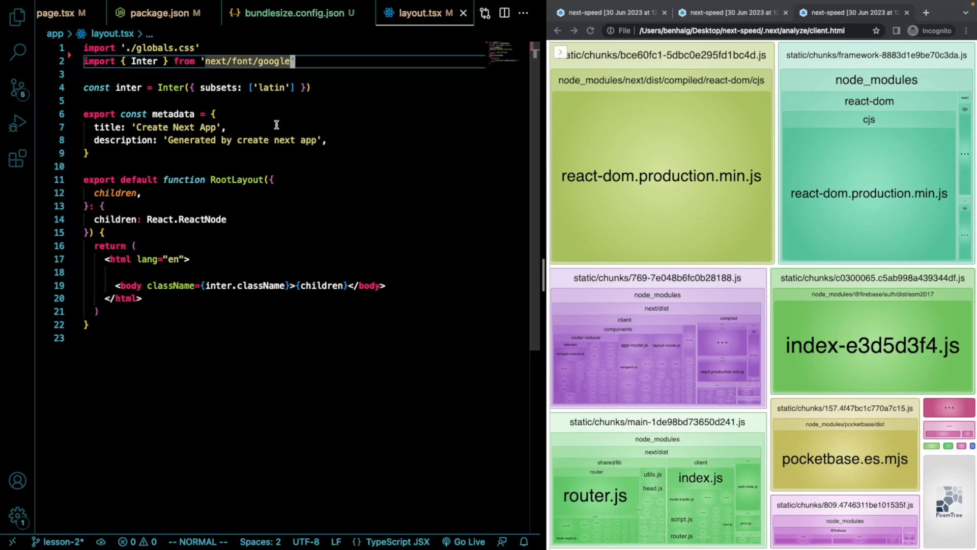
mouse_move(318, 89)
type("npm run start")
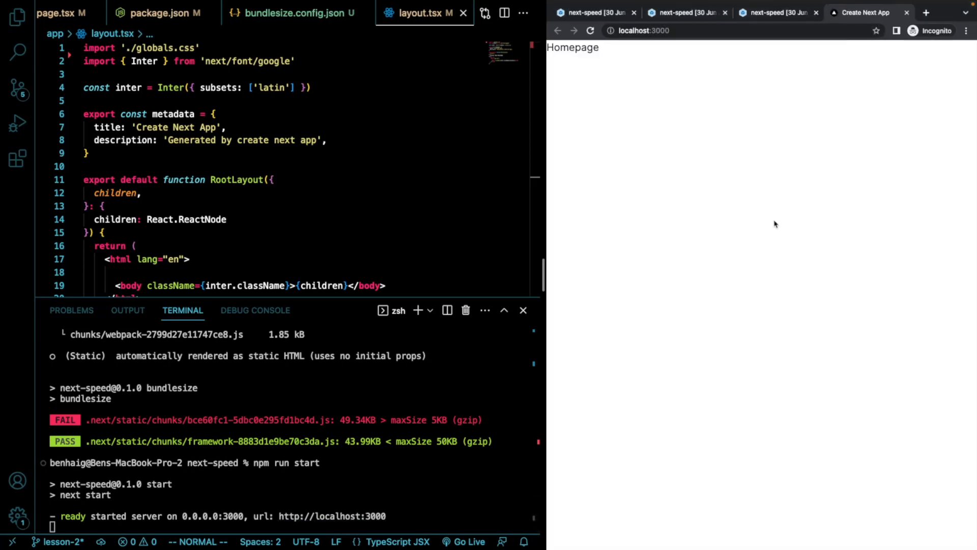
Run a Lighthouse page-load audit of localhost:3000 from Chrome DevTools, scoring 99 Performance and 100 elsewhere.
right_click(776, 224)
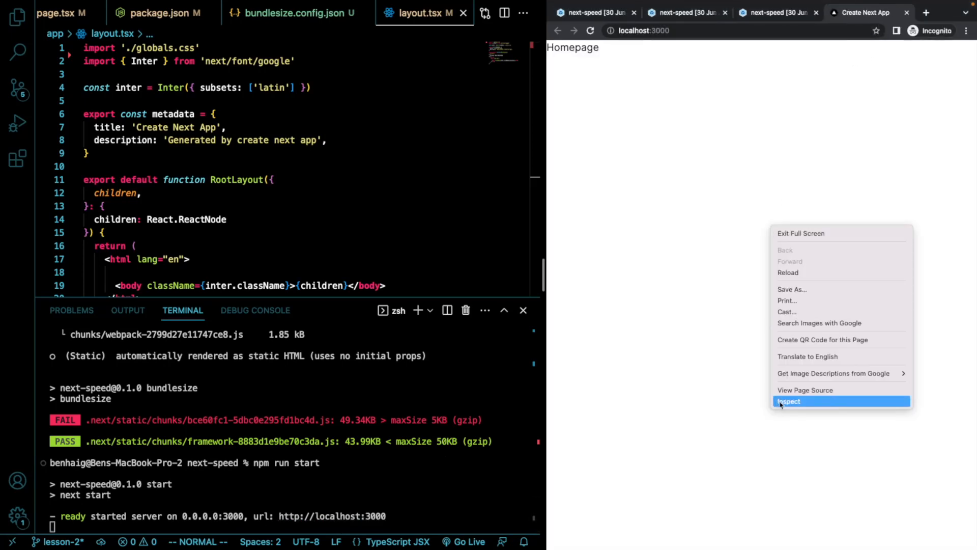
left_click(789, 401)
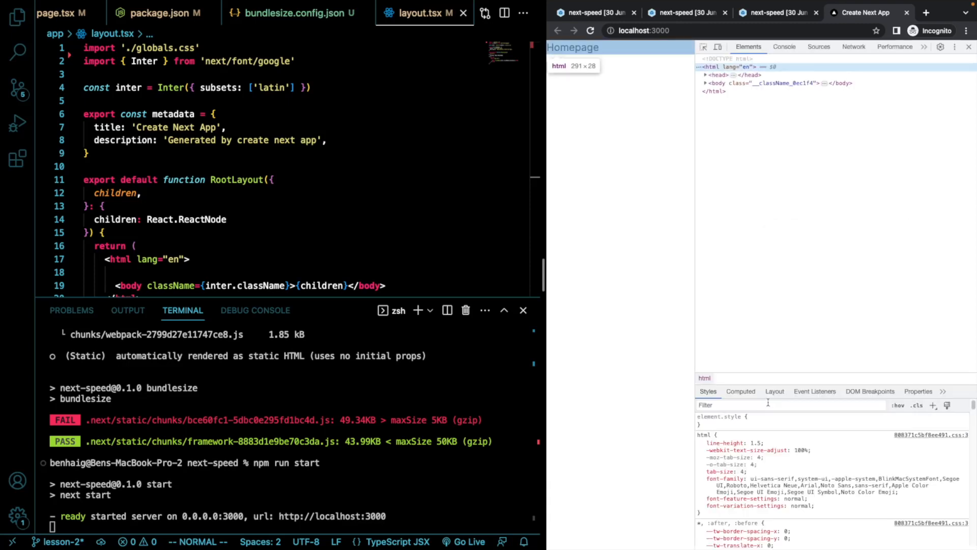
left_click(924, 46)
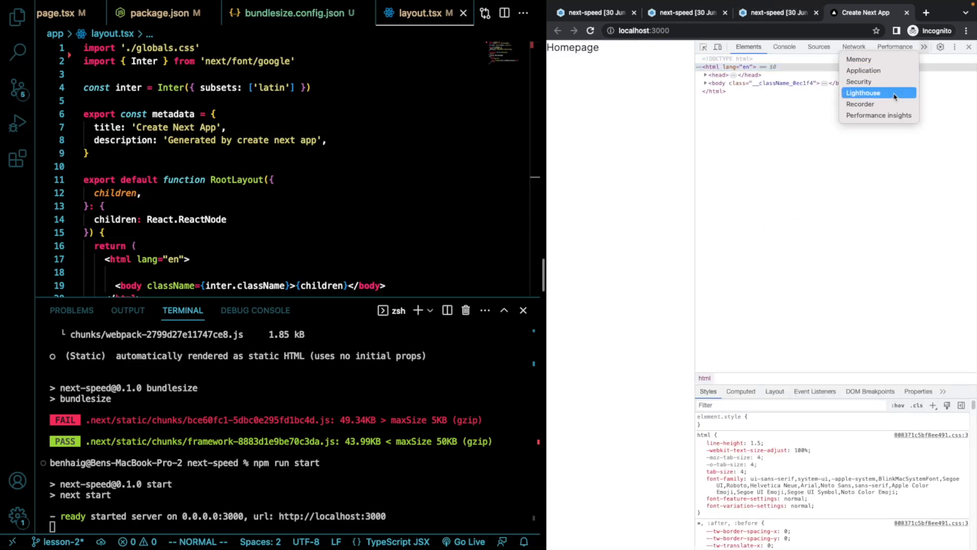
left_click(864, 93)
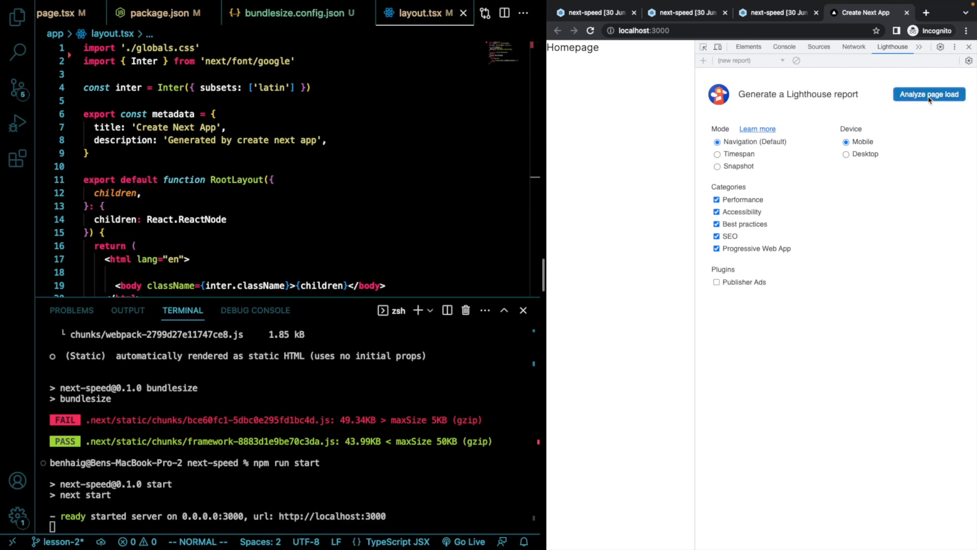
left_click(929, 93)
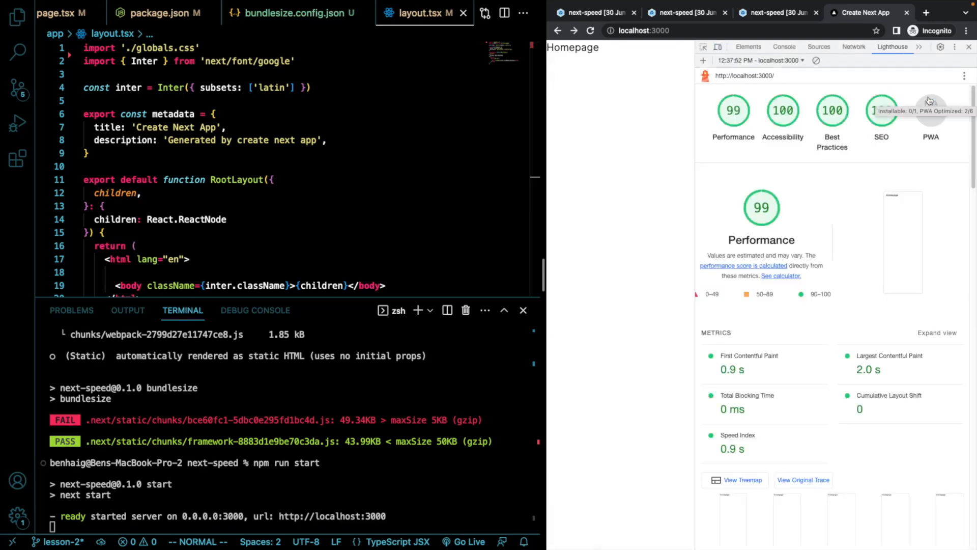
mouse_move(752, 128)
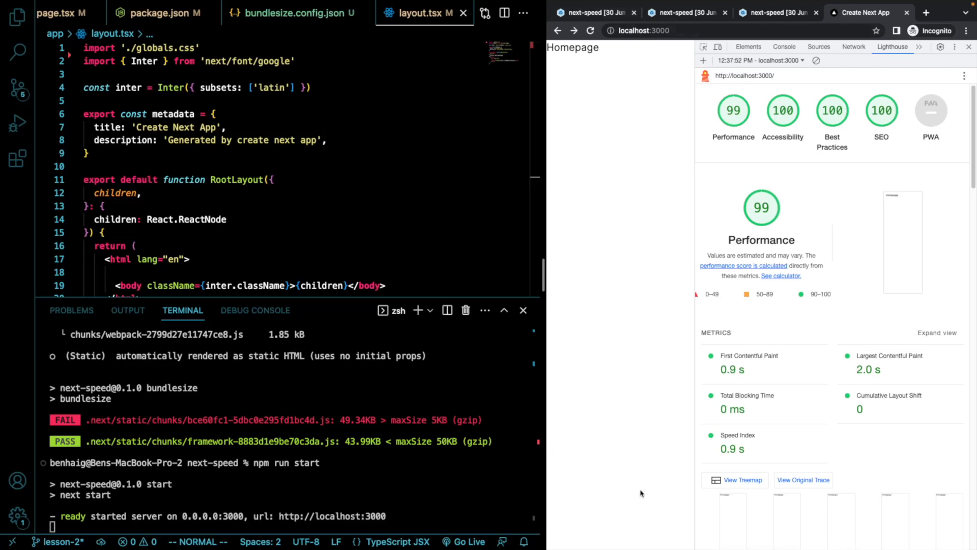
mouse_move(729, 170)
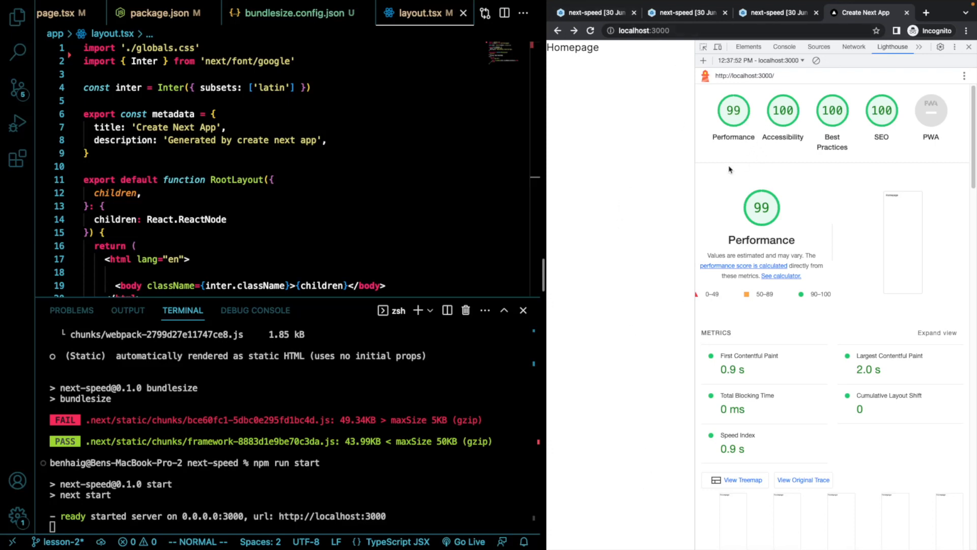
mouse_move(727, 165)
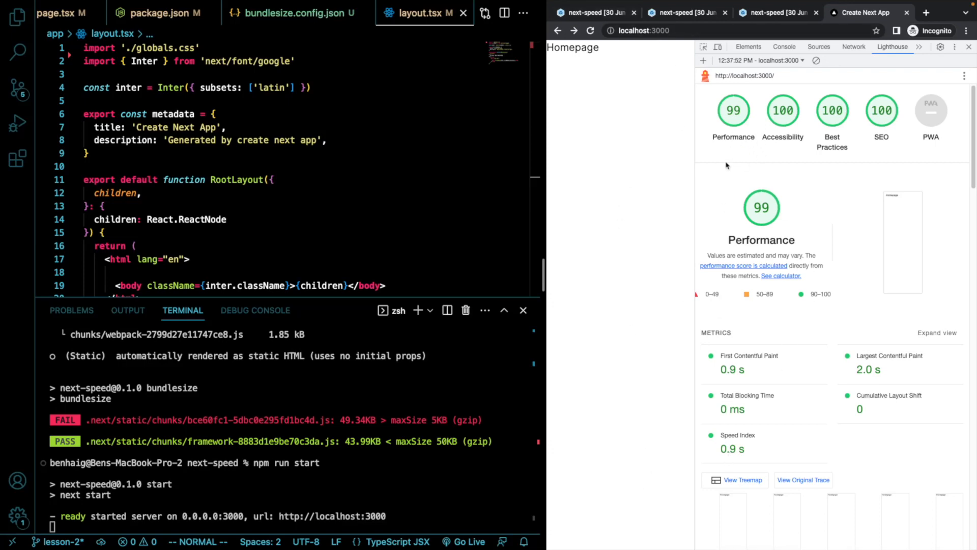
mouse_move(772, 144)
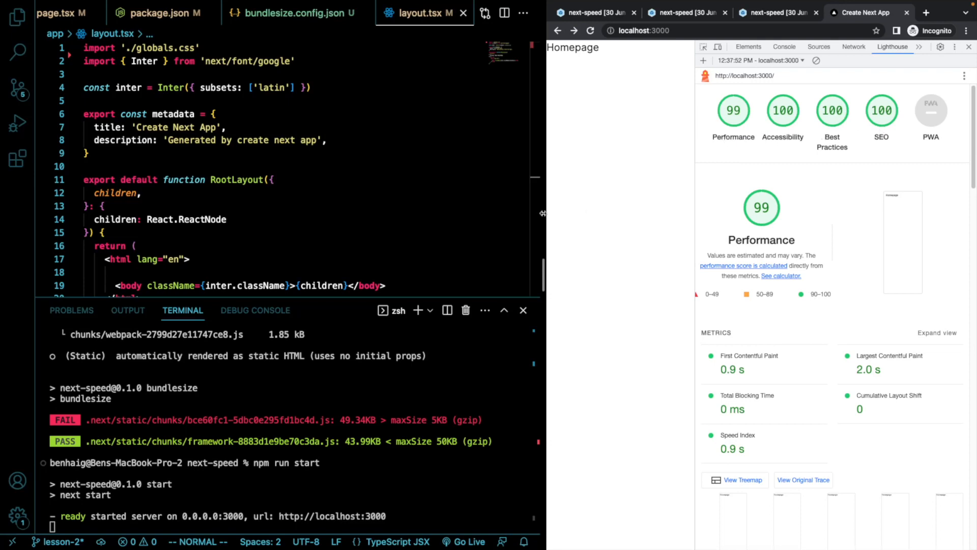
mouse_move(355, 407)
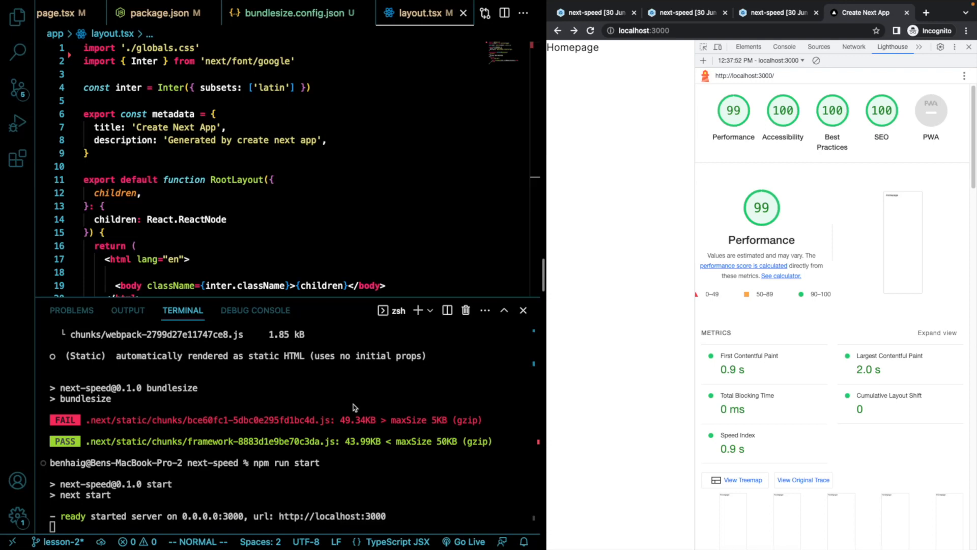
mouse_move(350, 413)
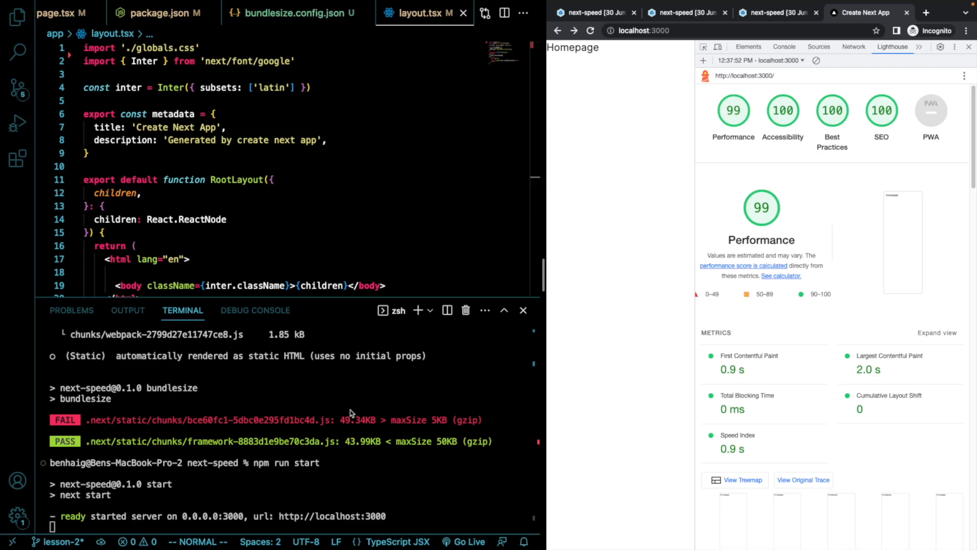
mouse_move(494, 424)
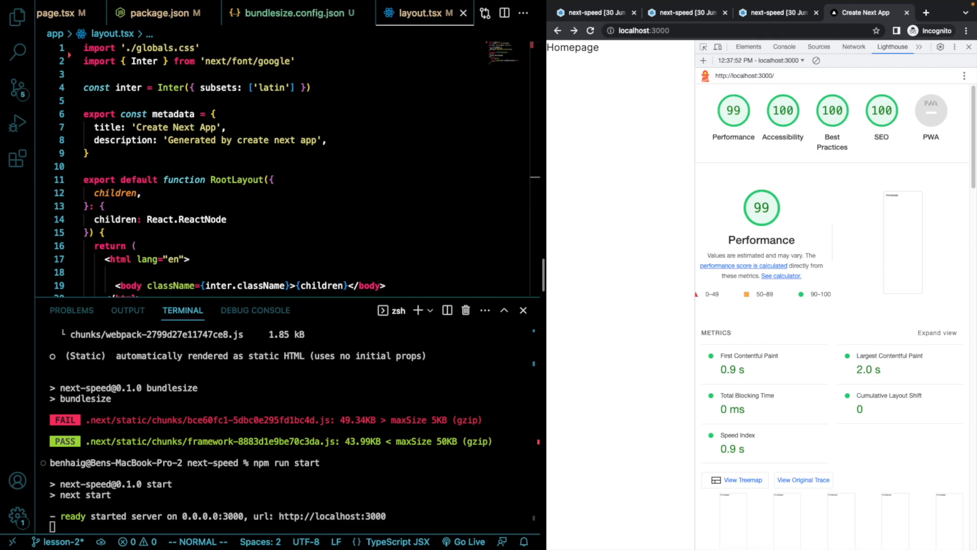
mouse_move(418, 322)
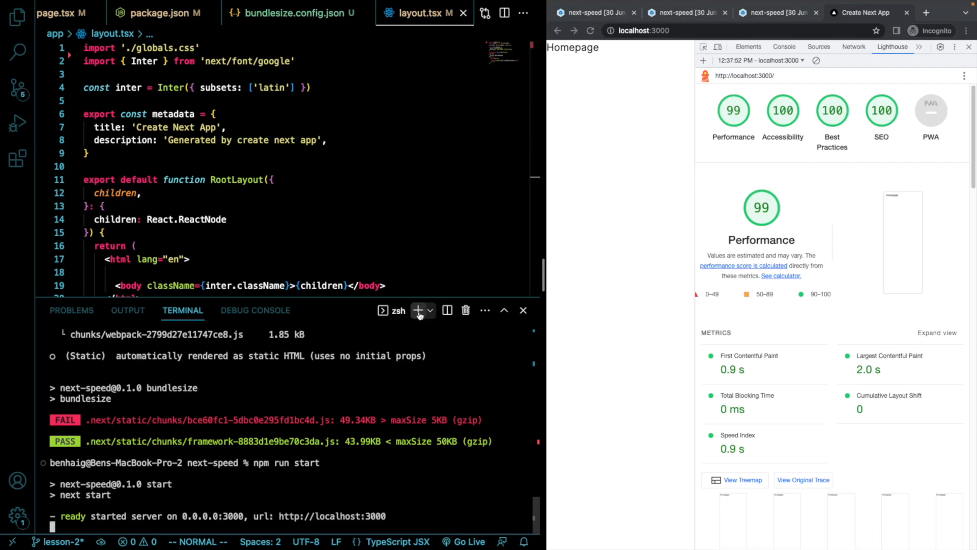
In a second terminal, run npx unlighthouse --site localhost:3000 to start an Unlighthouse scan.
left_click(419, 310)
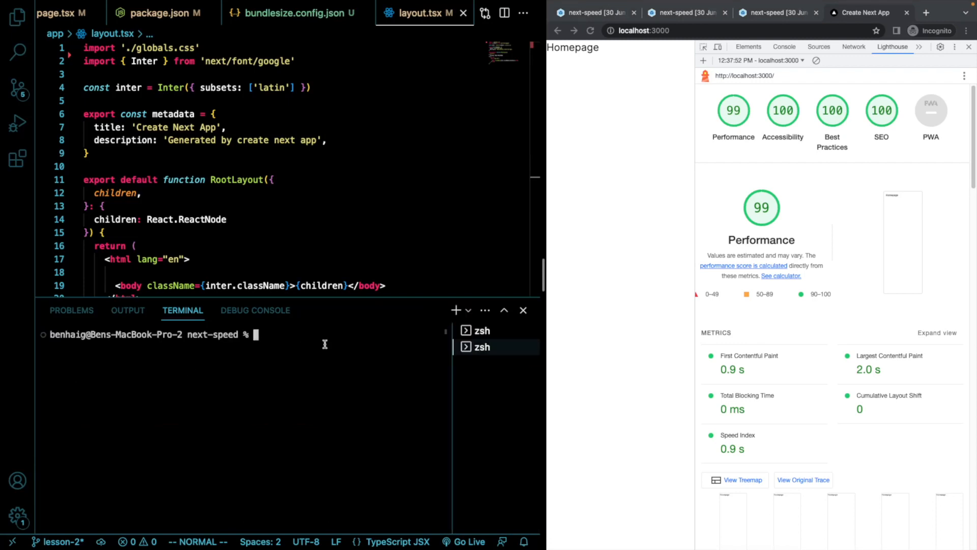
type("npx")
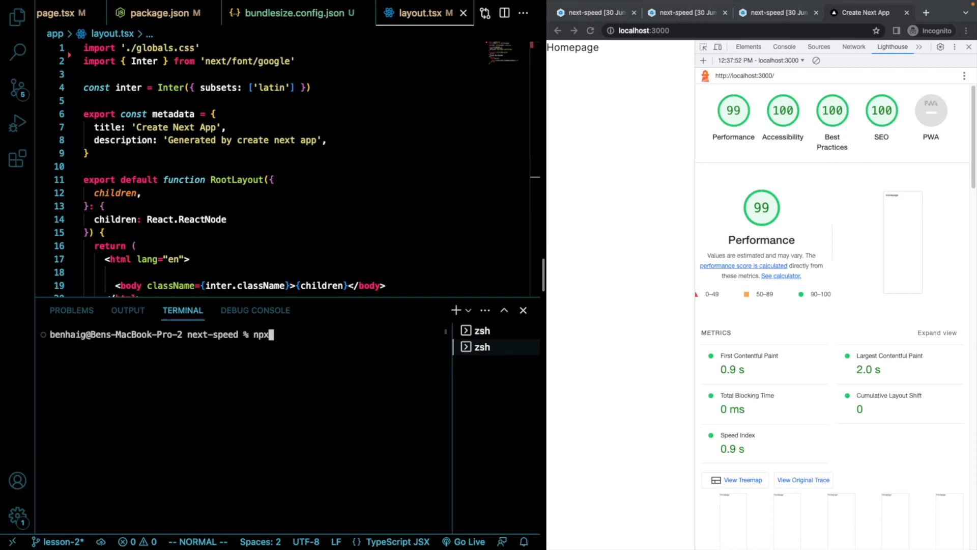
type("unlighthouse")
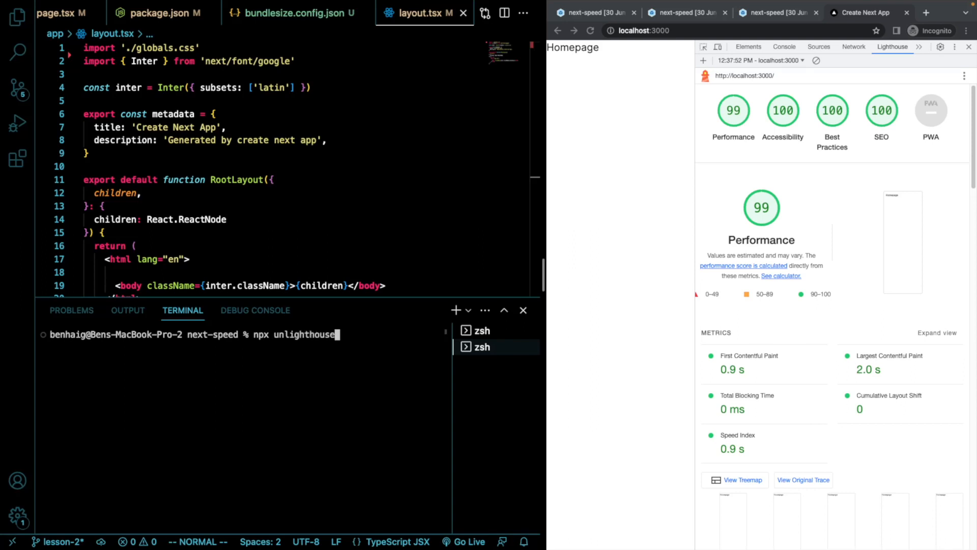
type("--site")
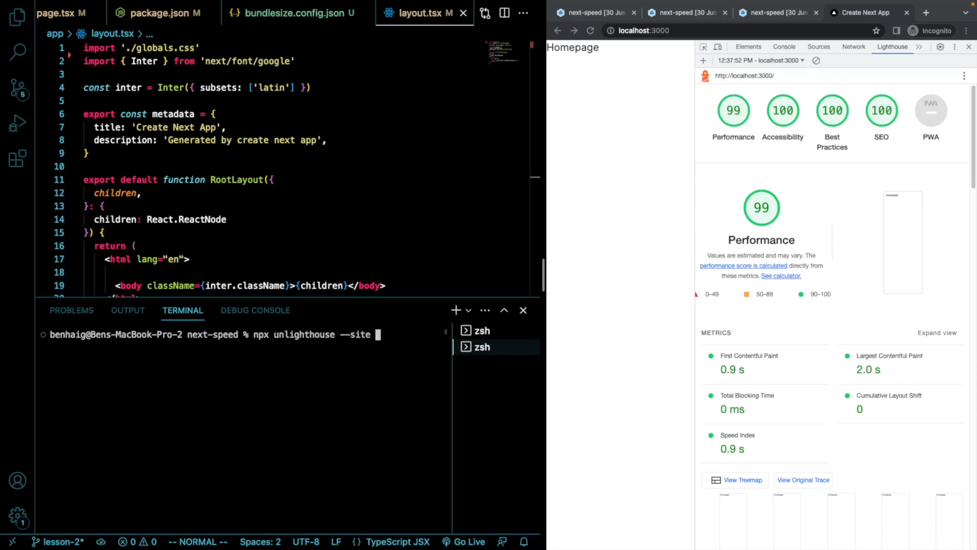
type("localhost:")
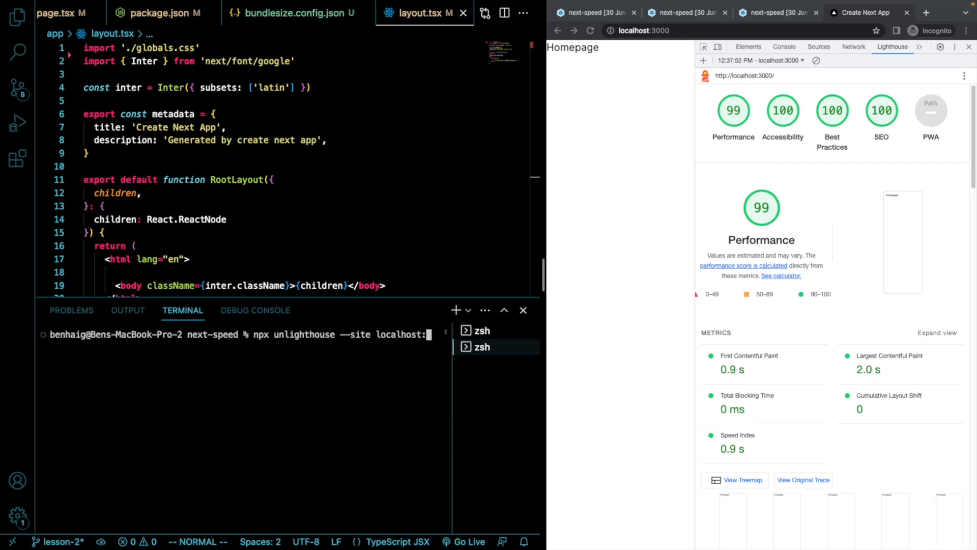
type("3")
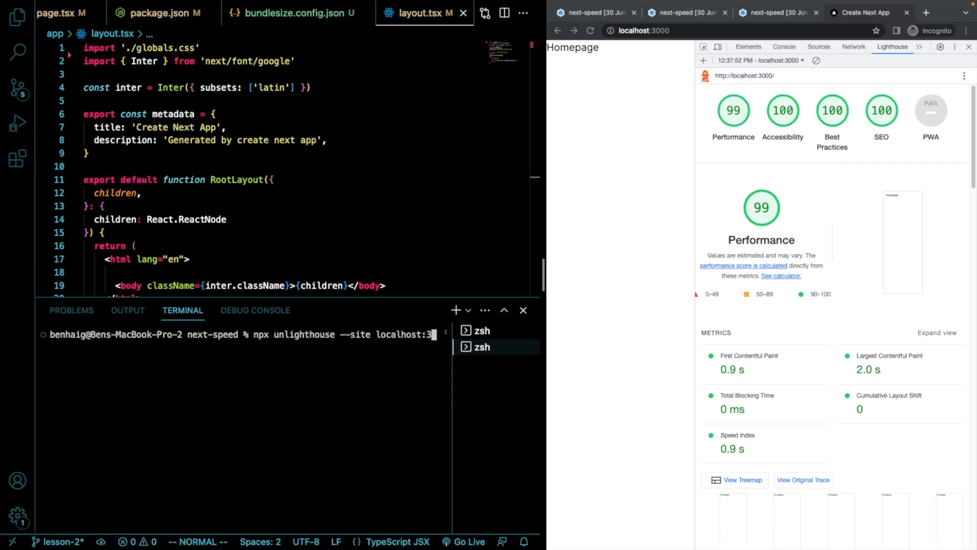
type("000")
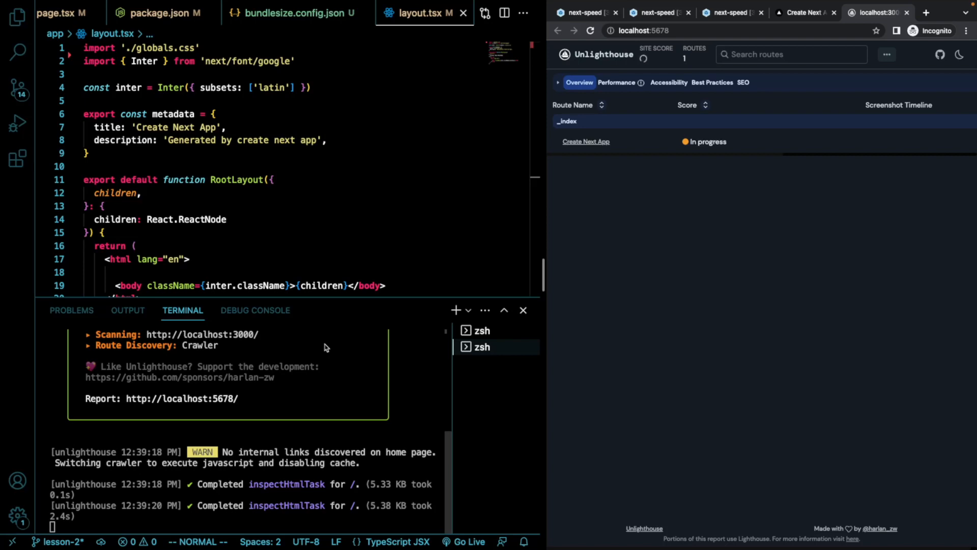
mouse_move(277, 346)
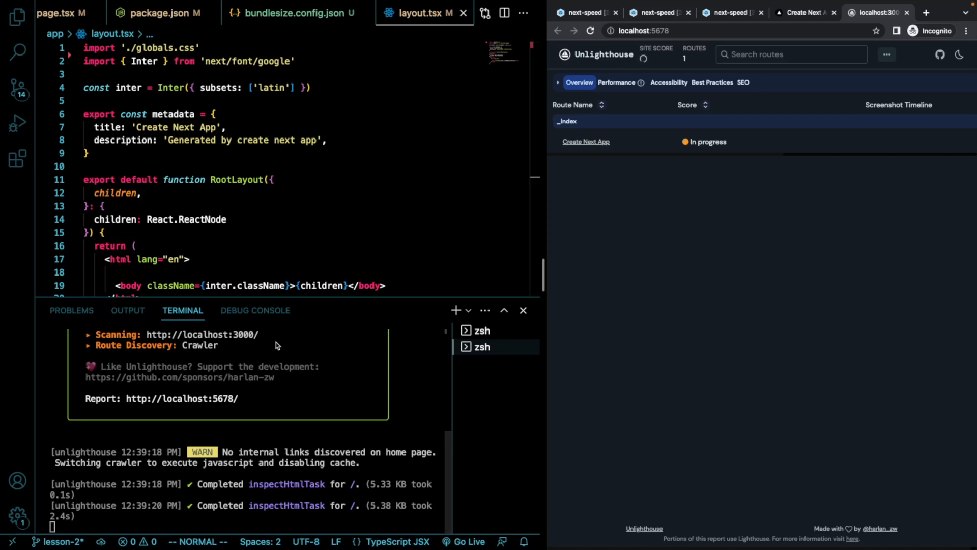
mouse_move(281, 324)
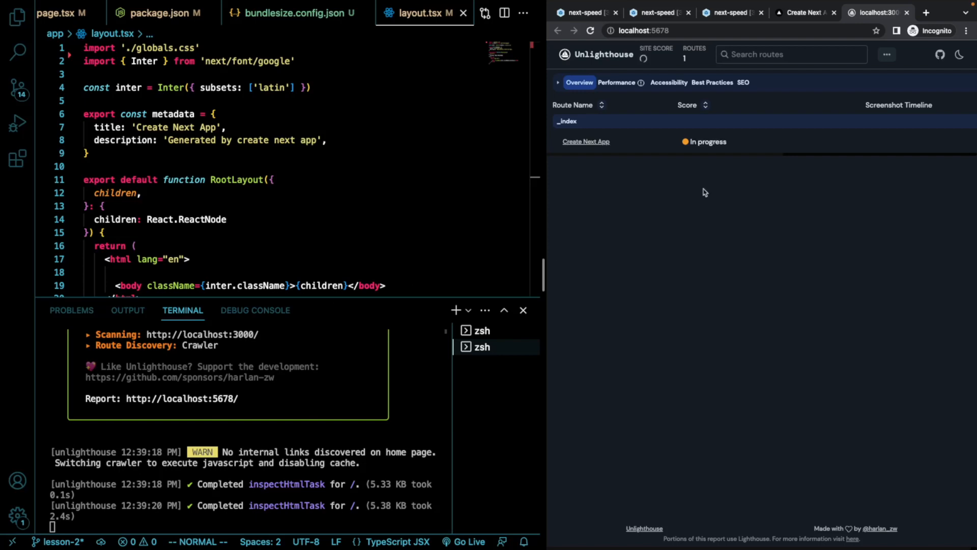
mouse_move(668, 180)
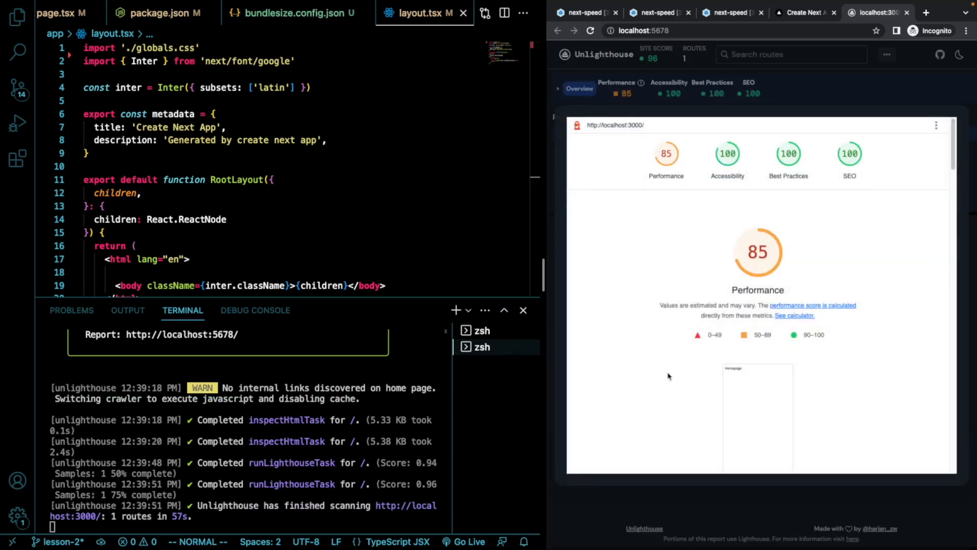
Scroll through the finished Unlighthouse report's performance metrics and diagnostics for localhost:3000.
scroll("down", 3)
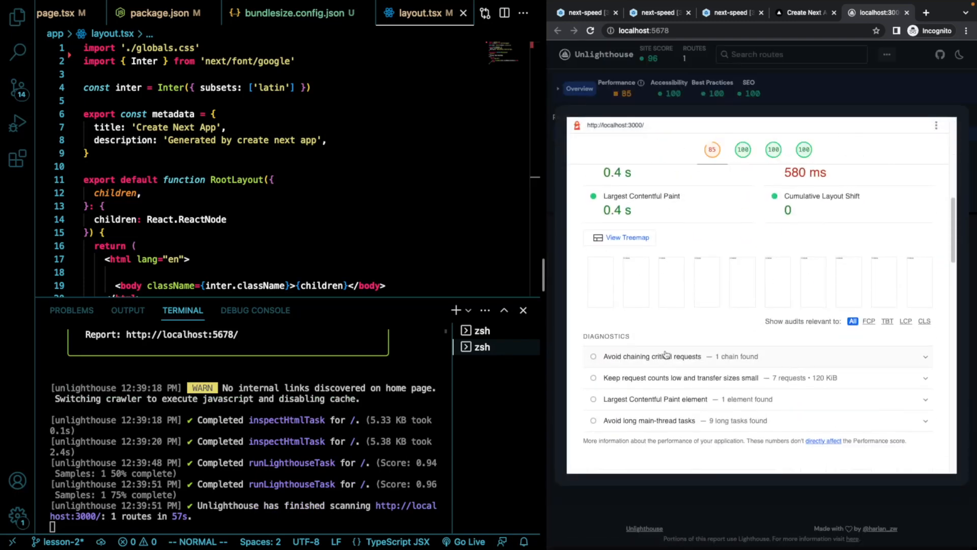
scroll("down", 3)
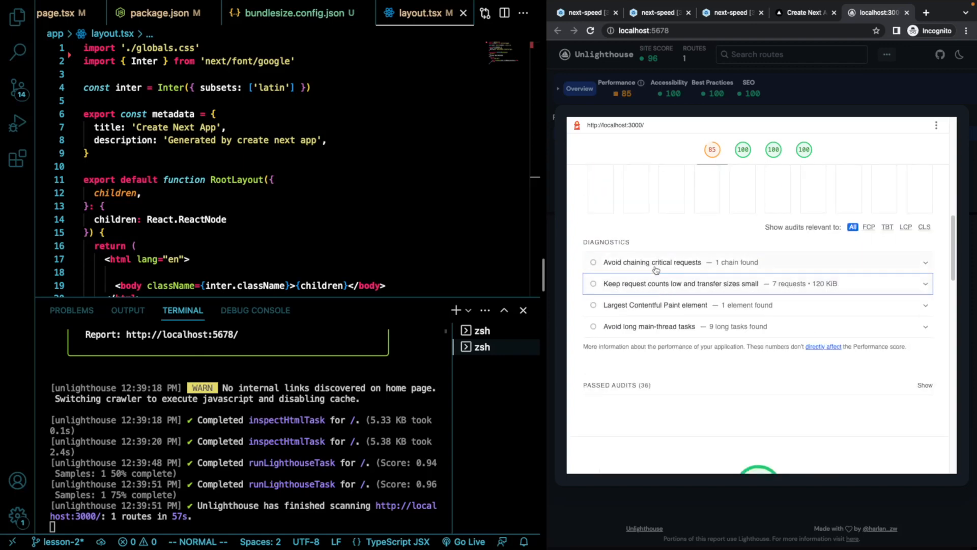
scroll("up", 3)
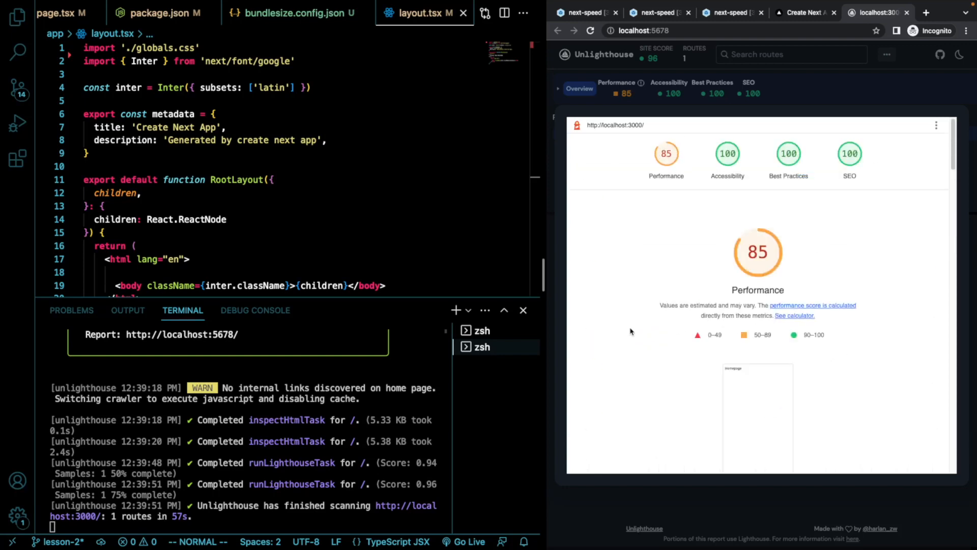
mouse_move(742, 149)
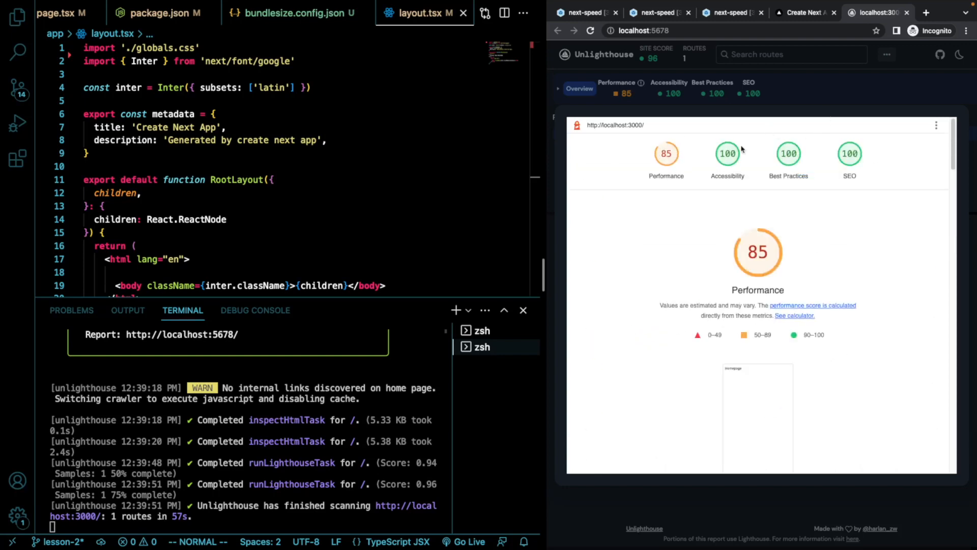